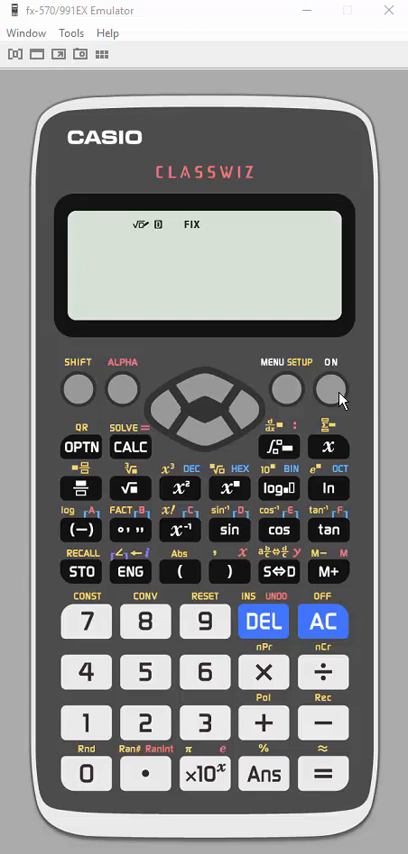
# Browse the mode menu past Matrix and Vector, then return to 1:Calculate
pyautogui.click(278, 390)
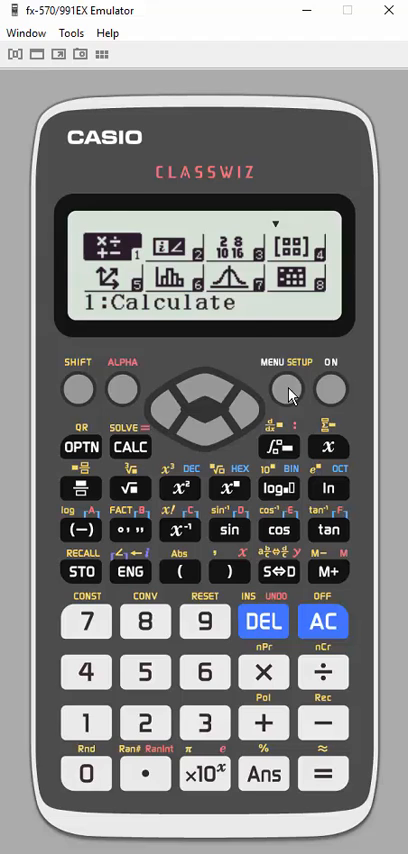
pyautogui.moveTo(200, 264)
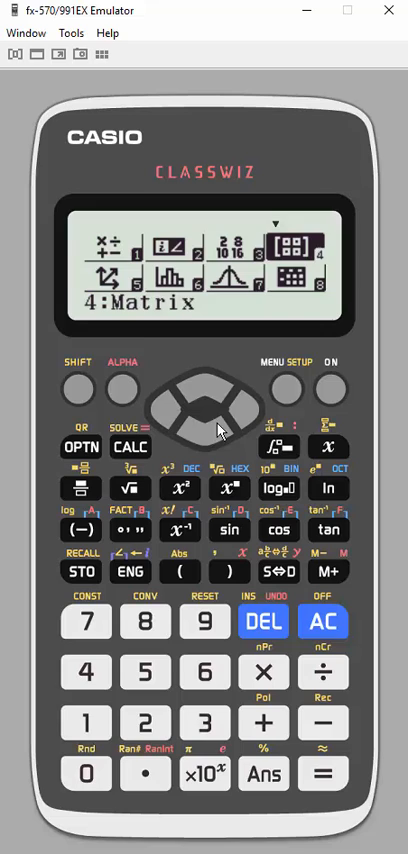
pyautogui.click(178, 390)
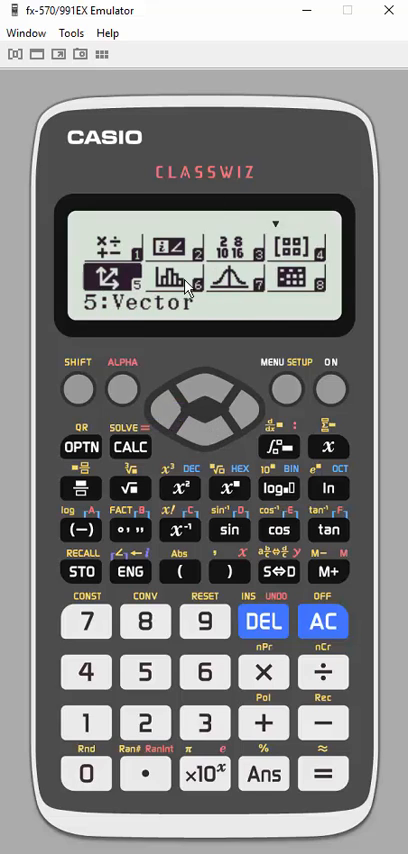
pyautogui.click(204, 384)
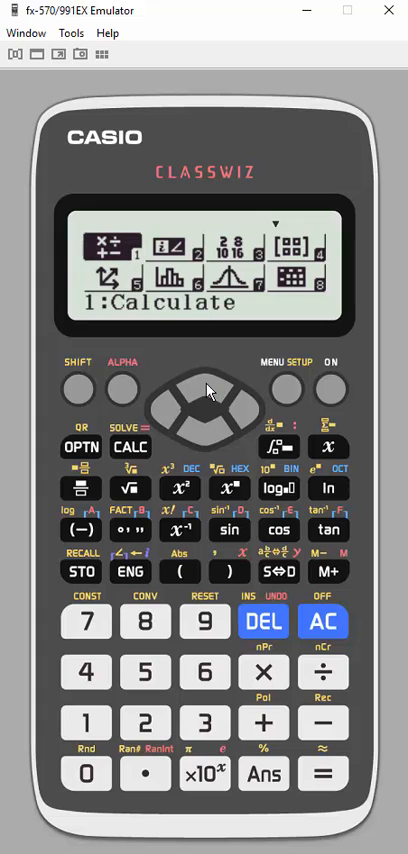
pyautogui.click(322, 772)
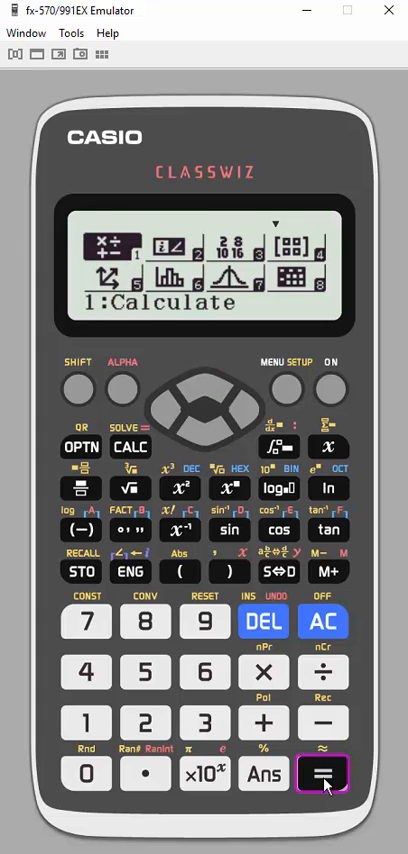
# Evaluate 2/3 + 5 2/3 to 19/3, then show it as 6 1/3 and 6.33333
pyautogui.click(322, 774)
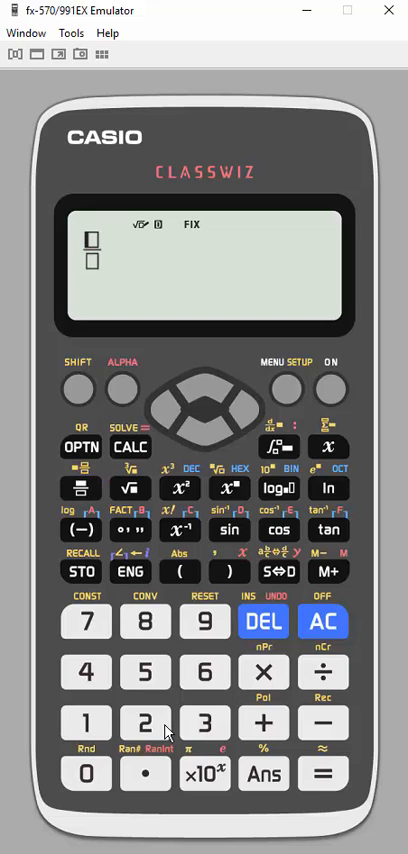
pyautogui.click(146, 722)
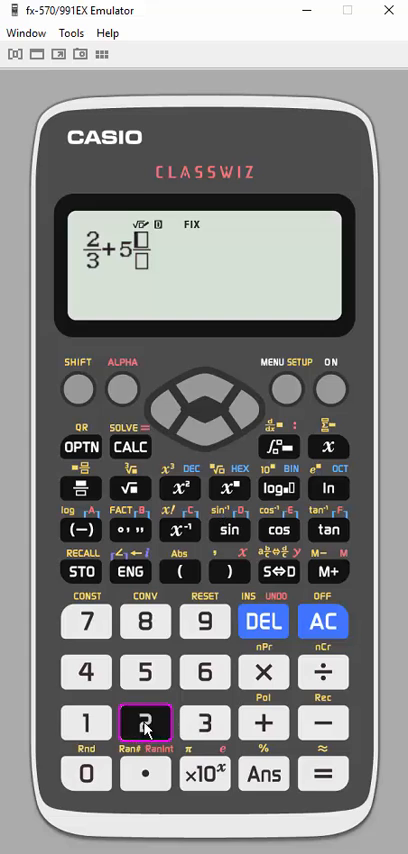
pyautogui.click(146, 722)
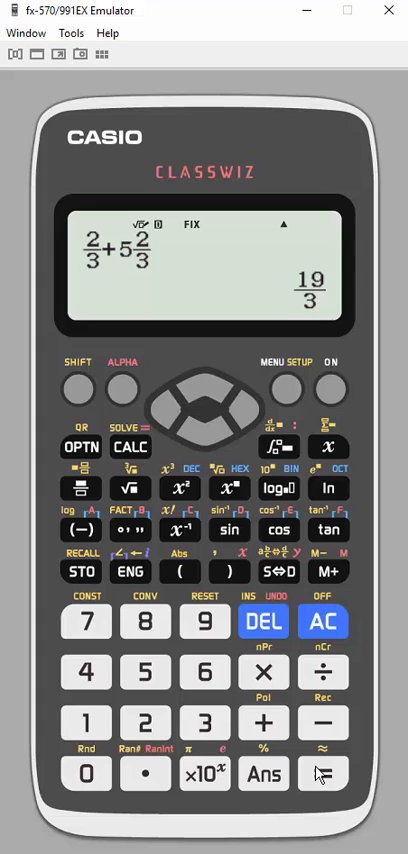
pyautogui.moveTo(268, 588)
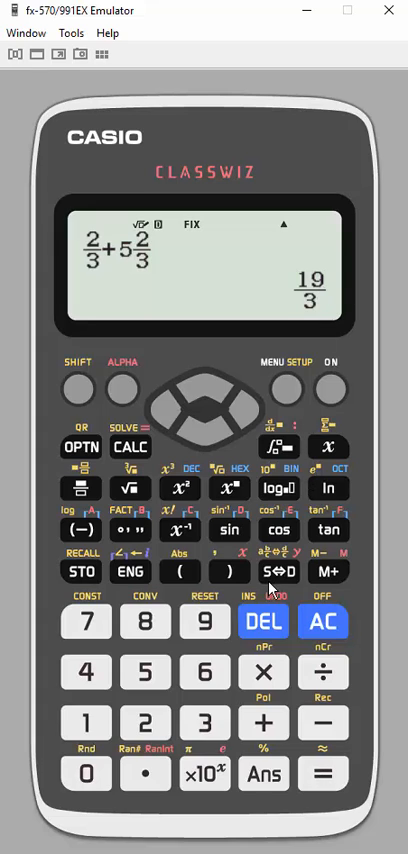
pyautogui.moveTo(78, 390)
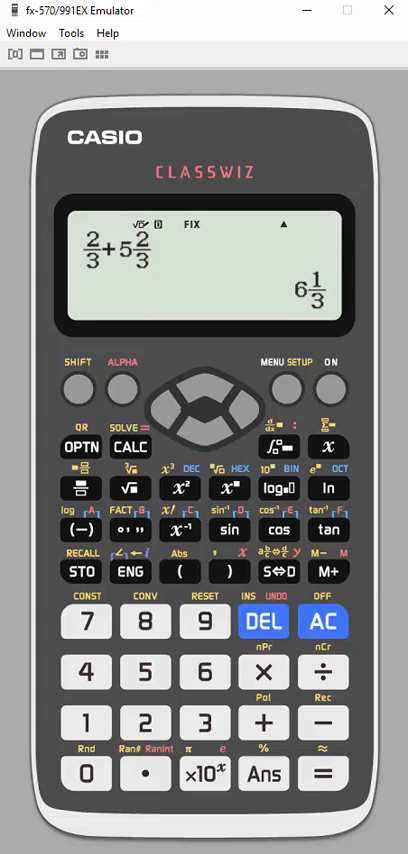
pyautogui.click(264, 570)
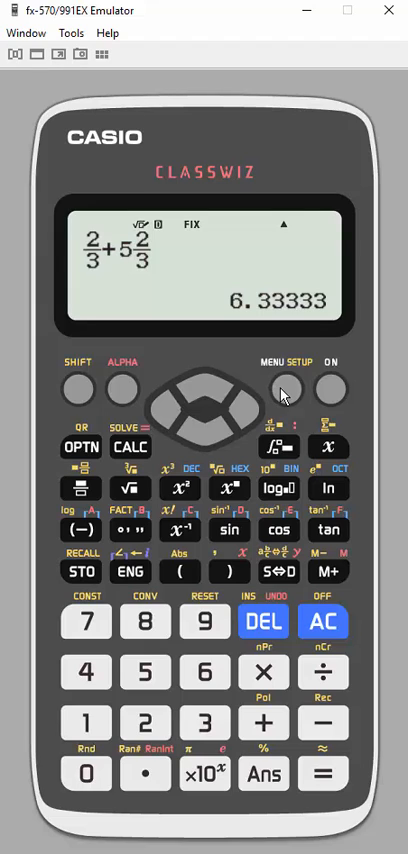
pyautogui.click(322, 620)
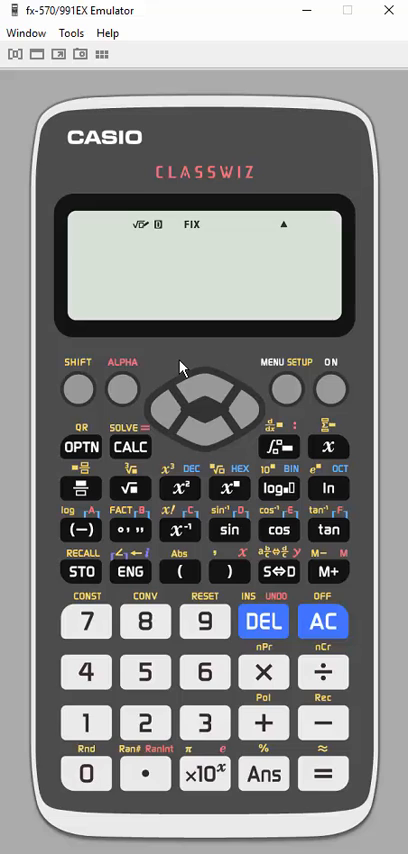
pyautogui.moveTo(128, 488)
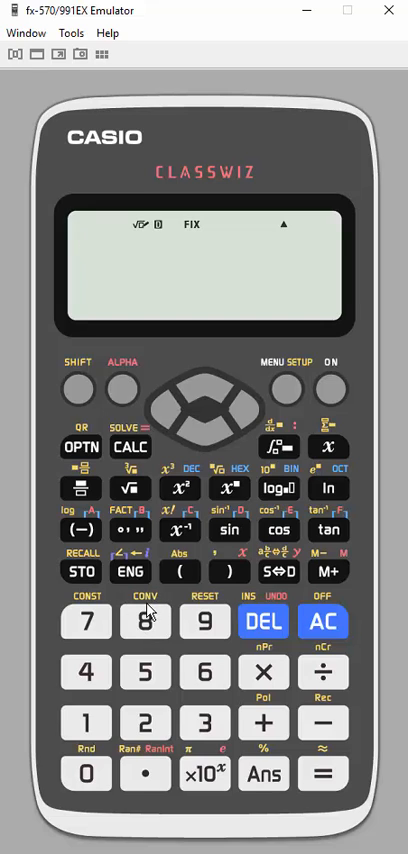
pyautogui.moveTo(148, 672)
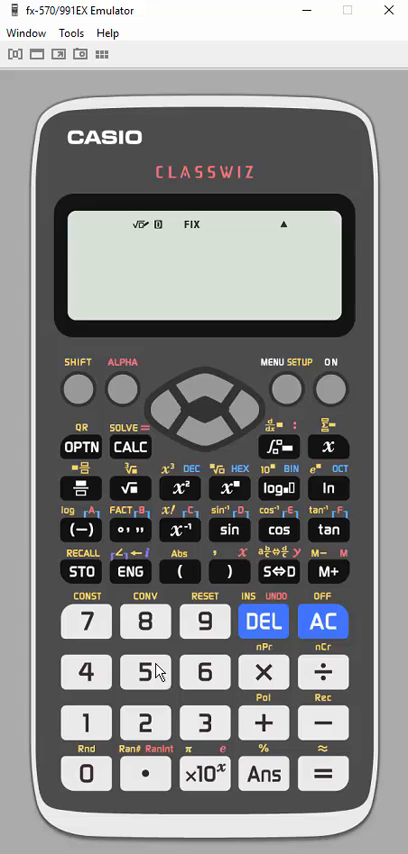
# Enter 500 as the length in inches to convert to centimetres
pyautogui.click(146, 672)
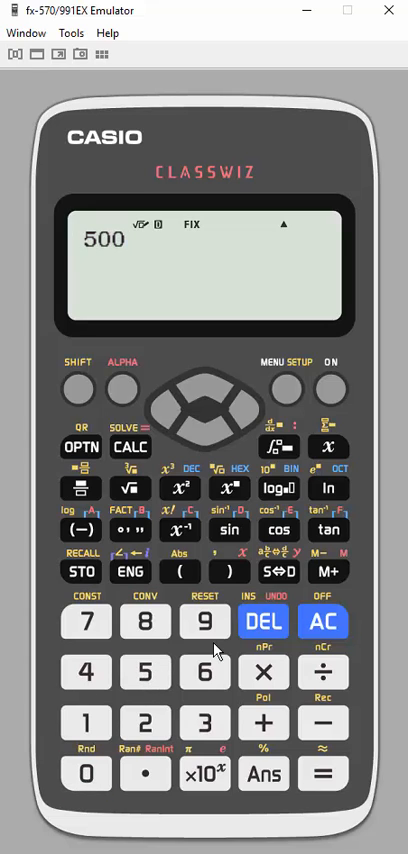
pyautogui.moveTo(148, 620)
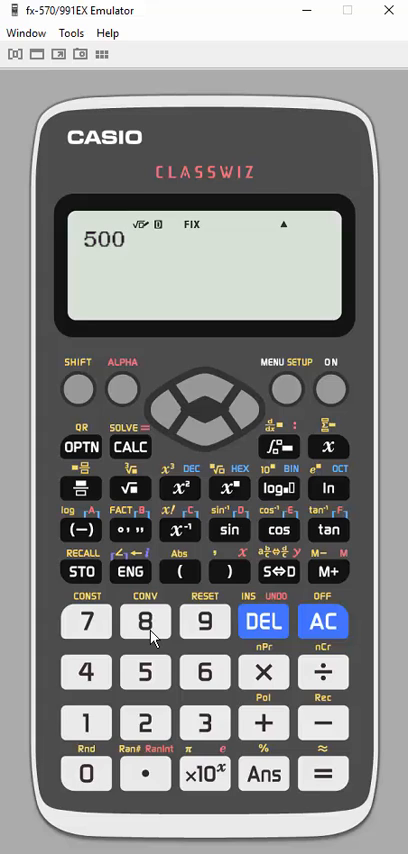
pyautogui.moveTo(156, 624)
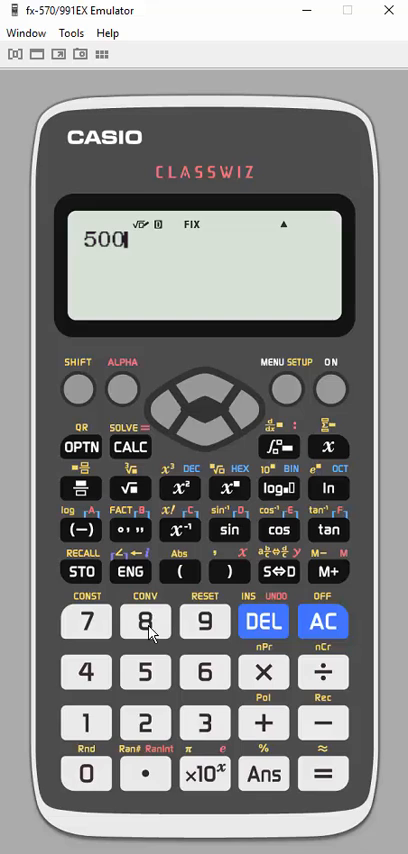
pyautogui.moveTo(76, 390)
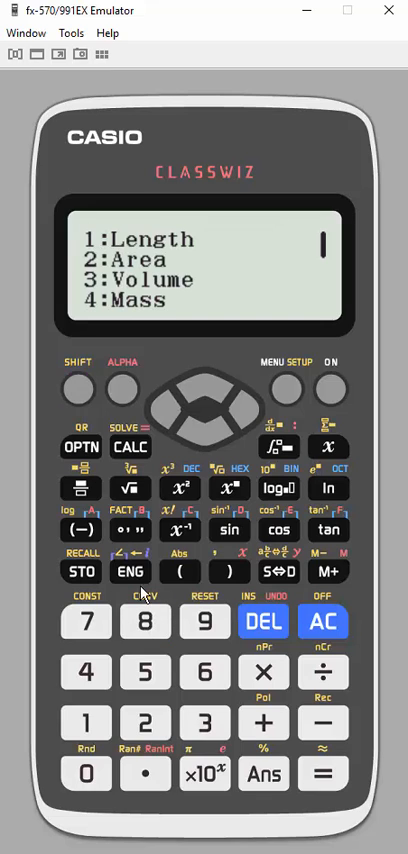
pyautogui.moveTo(208, 308)
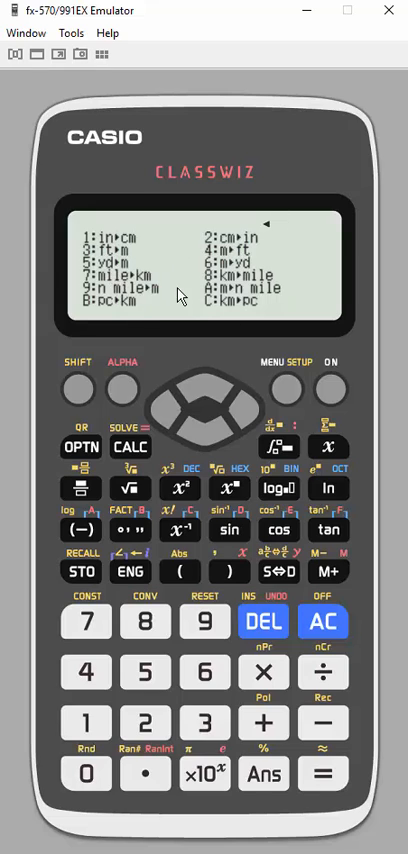
pyautogui.moveTo(220, 306)
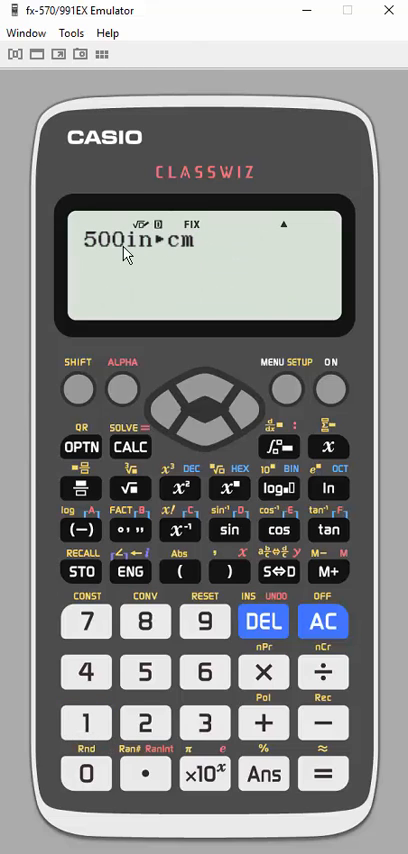
pyautogui.moveTo(244, 480)
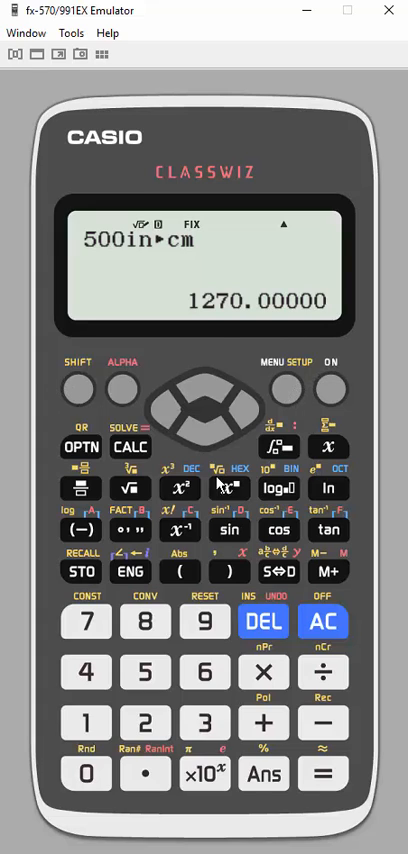
# Clear the 1270.00000 result to start a fresh calculation
pyautogui.click(322, 620)
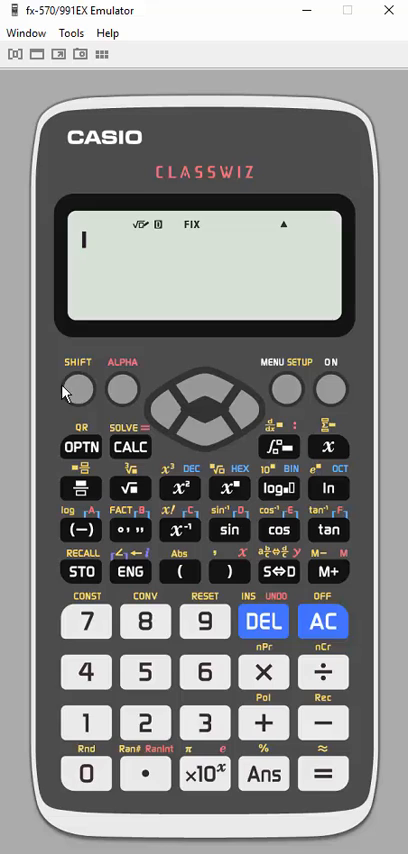
pyautogui.click(284, 388)
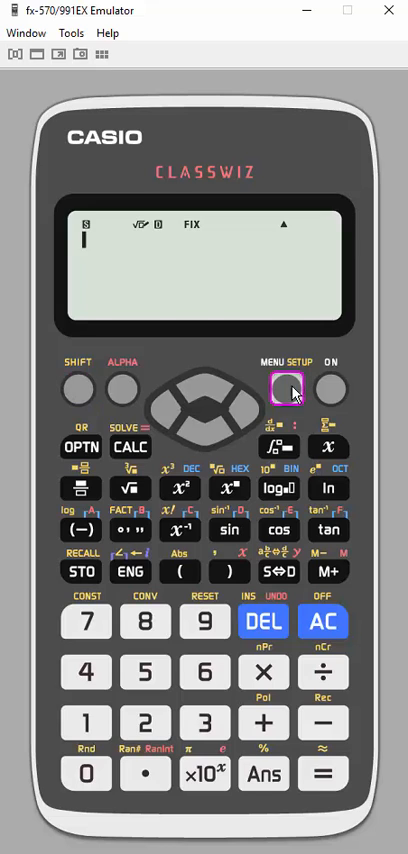
pyautogui.click(284, 388)
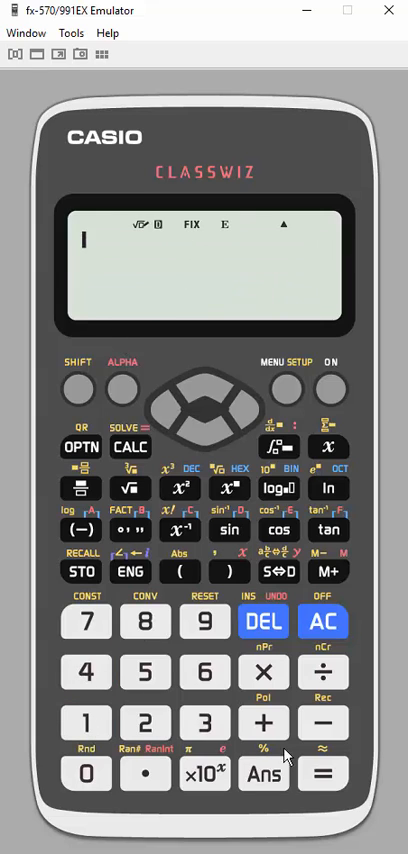
pyautogui.moveTo(110, 592)
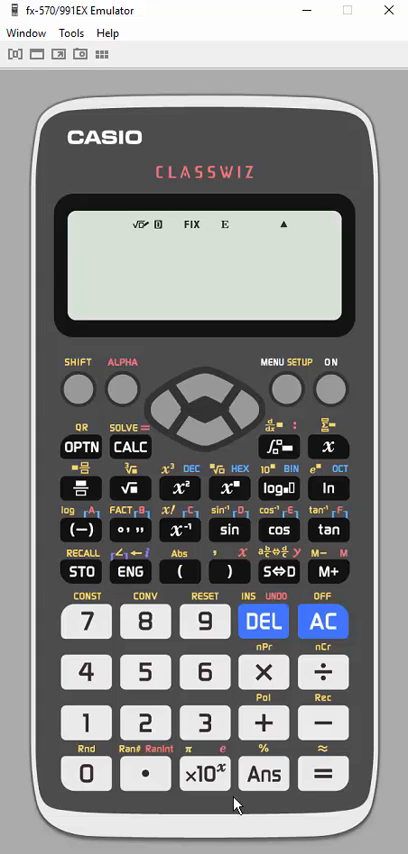
pyautogui.moveTo(192, 700)
pyautogui.write('65')
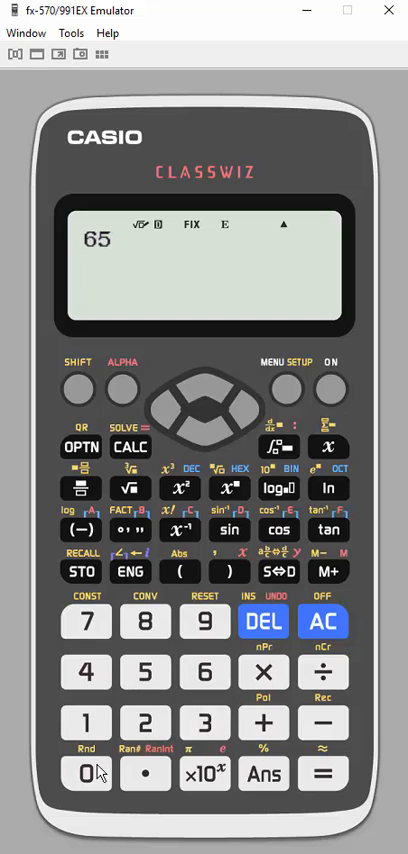
# Build 650k + 20M with engineering symbols via OPTN and evaluate it to 20.65M
pyautogui.click(86, 772)
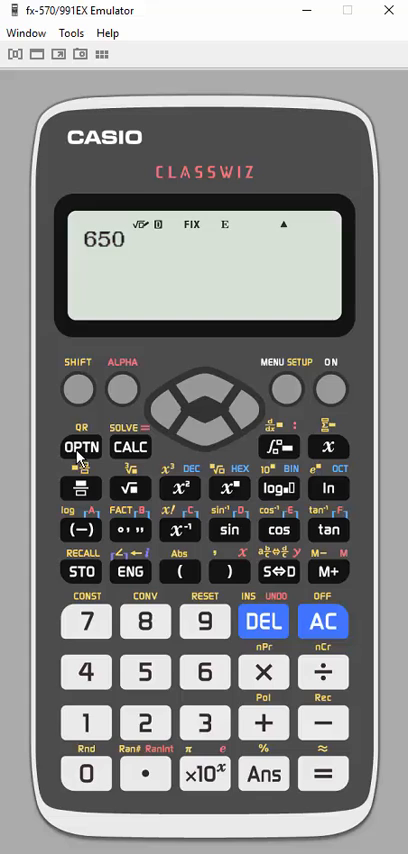
pyautogui.click(80, 448)
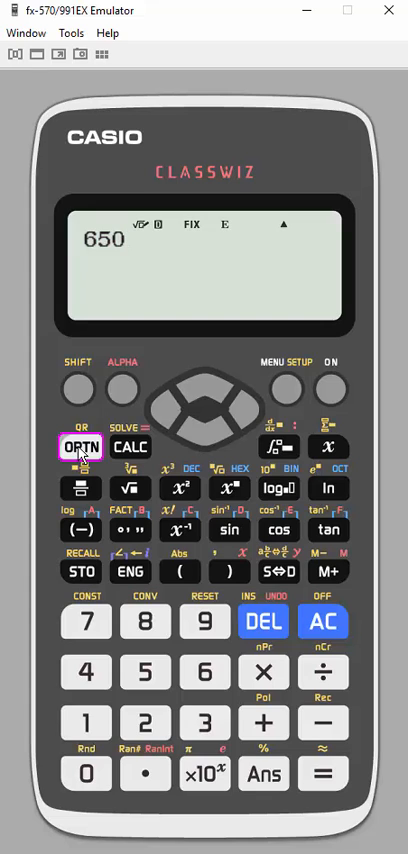
pyautogui.click(80, 448)
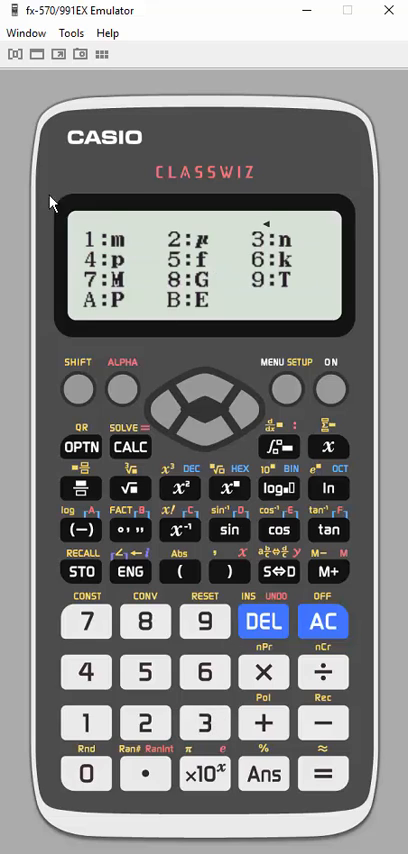
pyautogui.moveTo(278, 530)
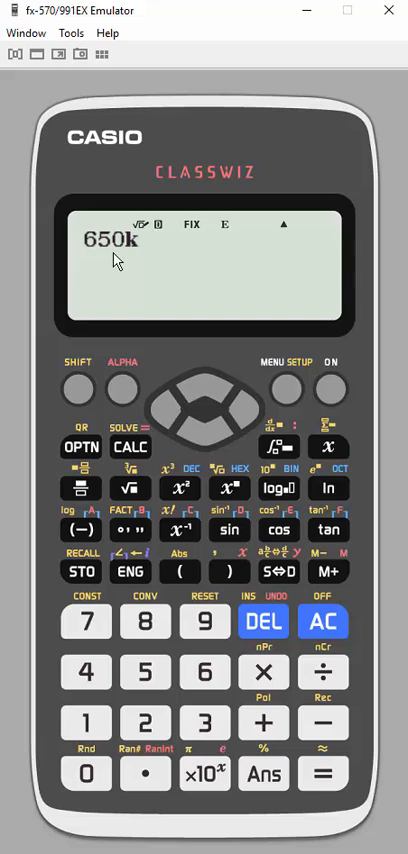
pyautogui.moveTo(278, 728)
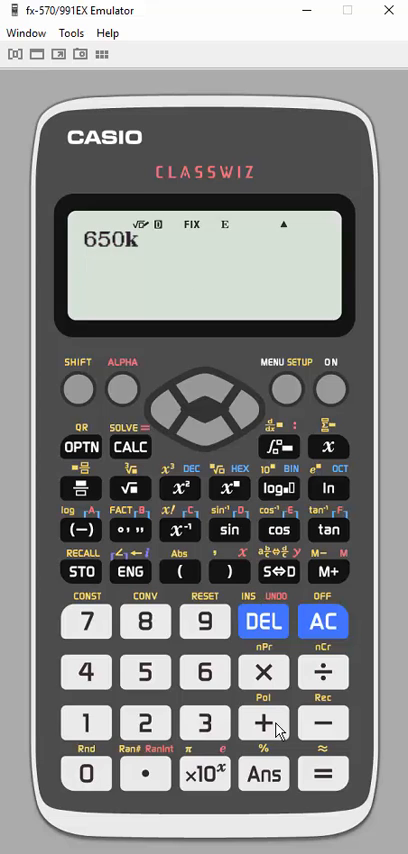
pyautogui.click(264, 724)
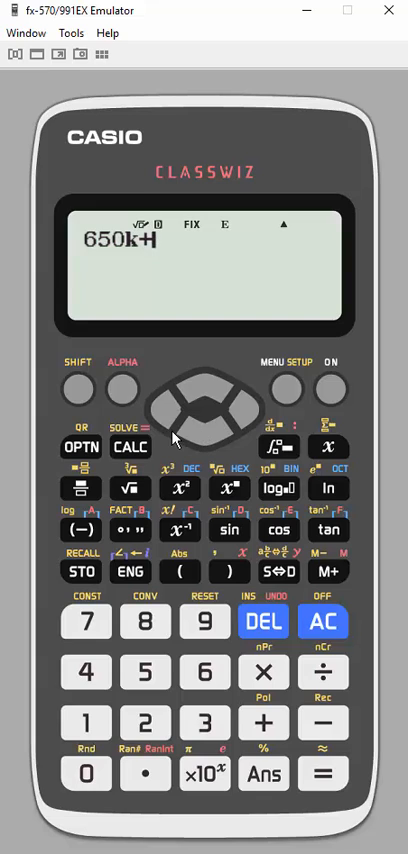
pyautogui.moveTo(156, 726)
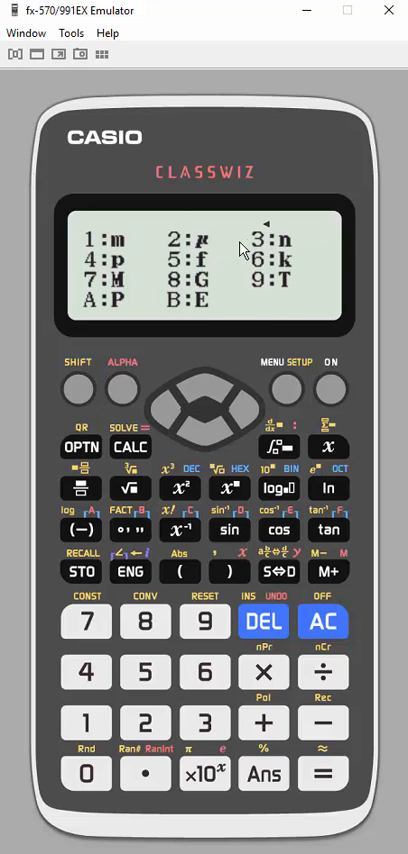
pyautogui.moveTo(84, 620)
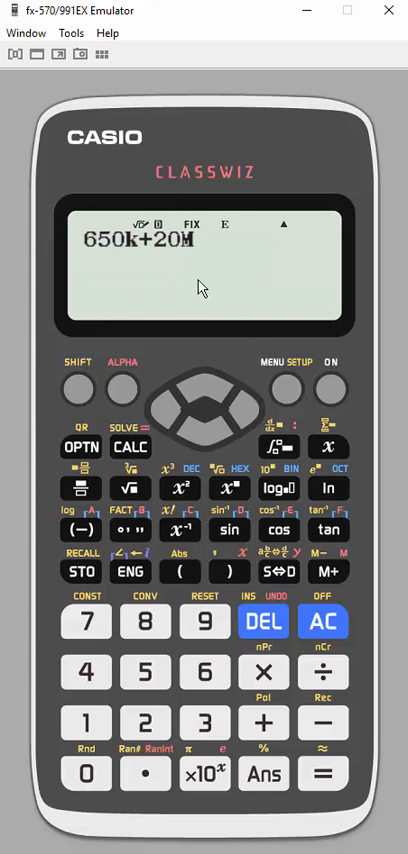
pyautogui.moveTo(188, 260)
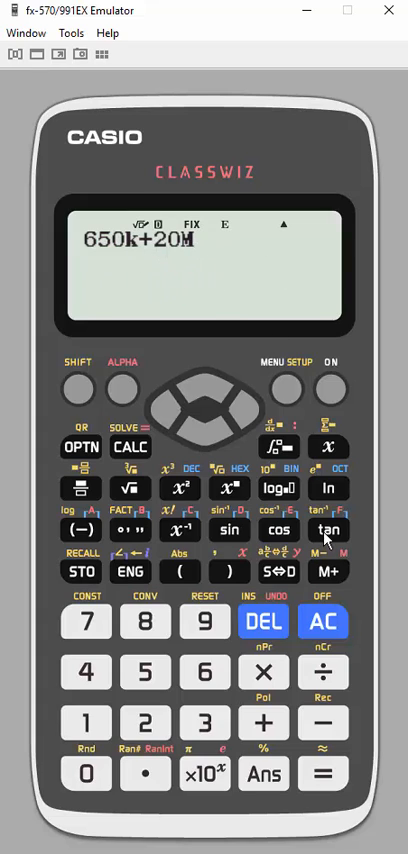
pyautogui.moveTo(328, 530)
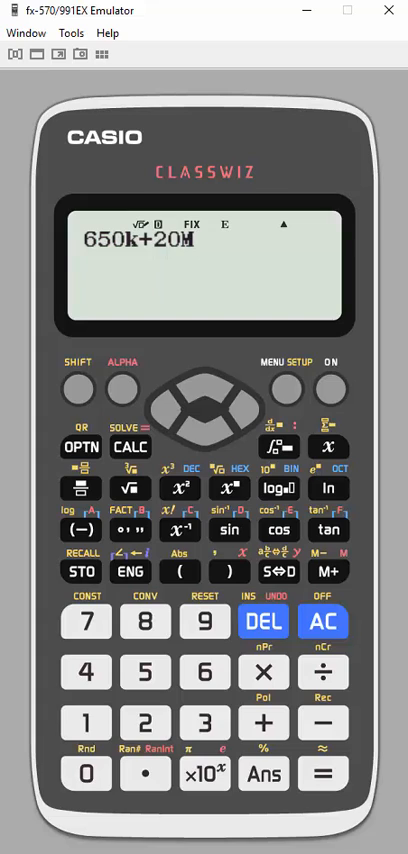
pyautogui.click(322, 772)
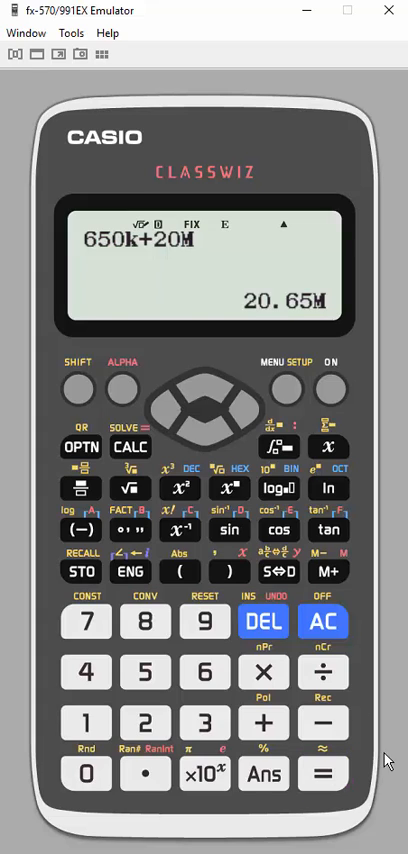
pyautogui.moveTo(310, 322)
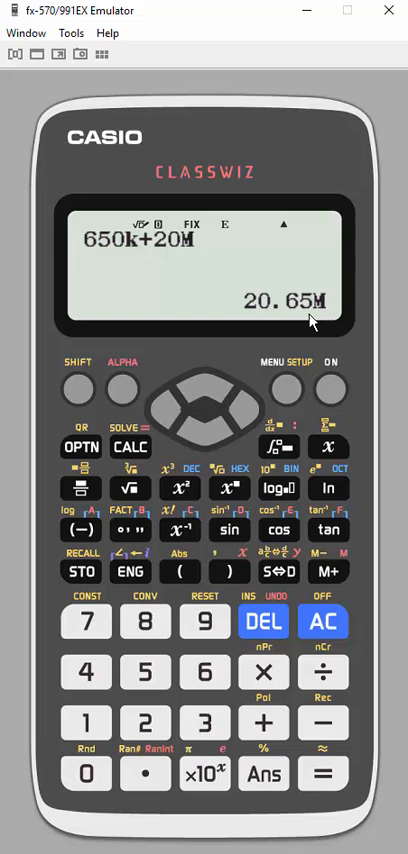
pyautogui.moveTo(266, 316)
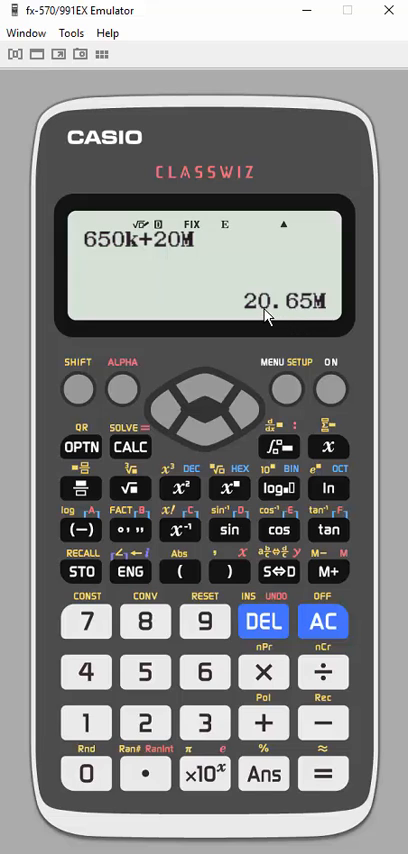
pyautogui.moveTo(164, 476)
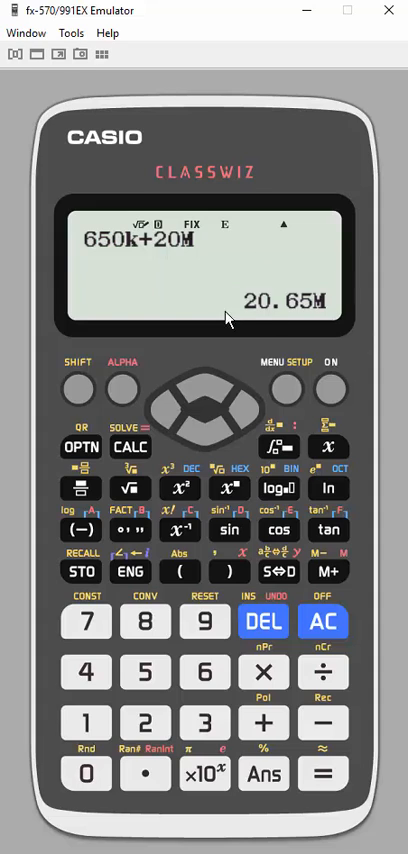
pyautogui.moveTo(264, 332)
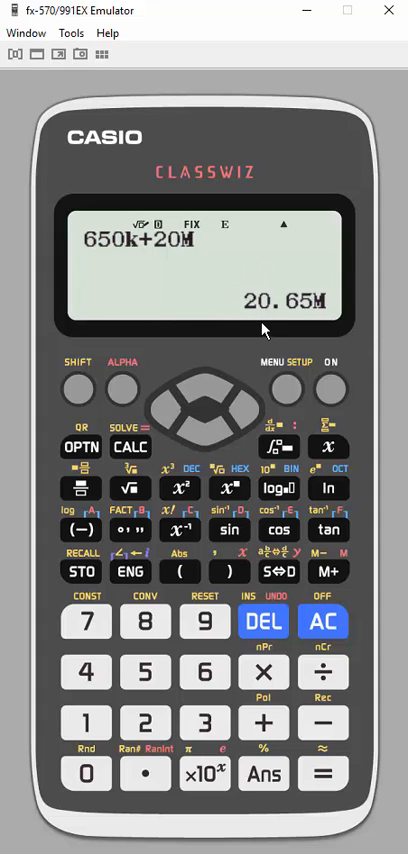
pyautogui.moveTo(128, 572)
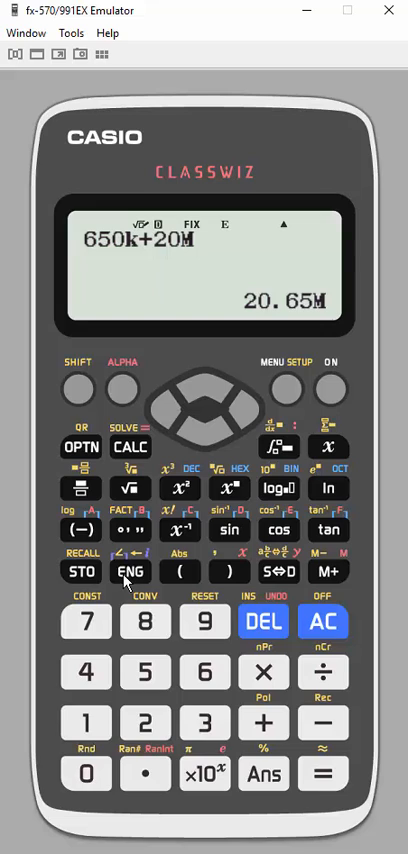
# Re-express 20650000 as 20650k, then in G, T and finally 0.00000002P
pyautogui.click(130, 570)
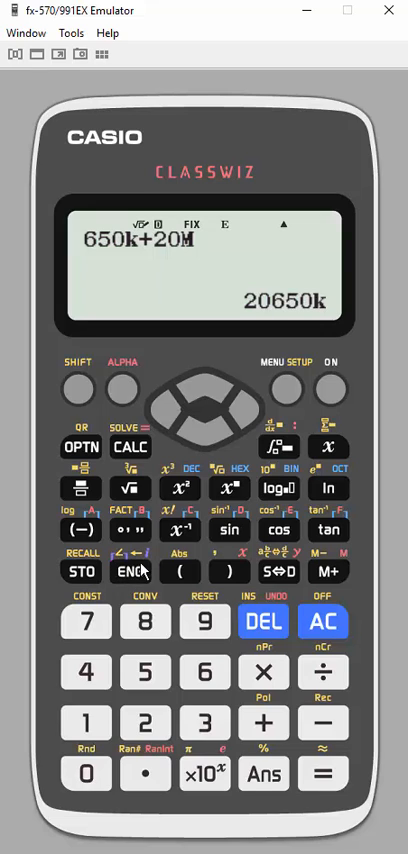
pyautogui.moveTo(258, 324)
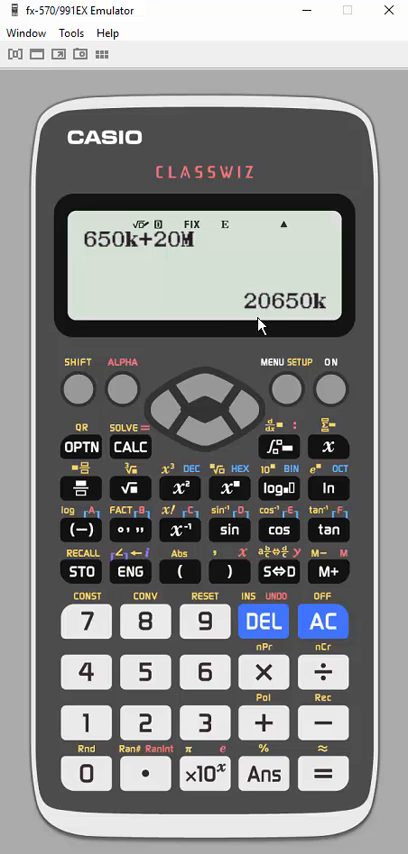
pyautogui.click(128, 572)
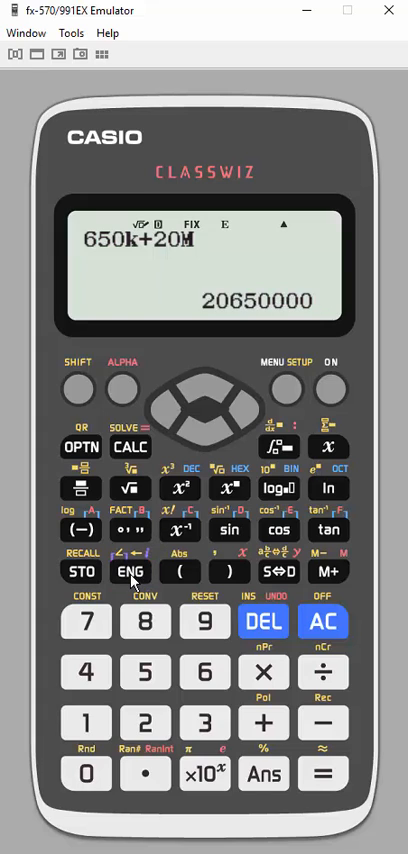
pyautogui.click(76, 388)
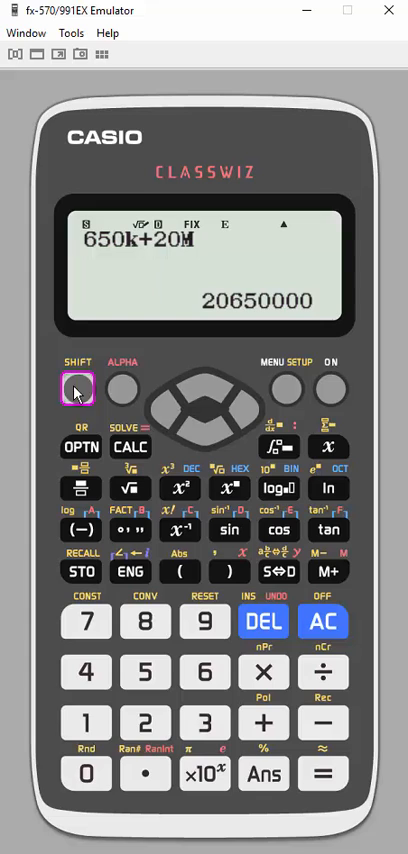
pyautogui.click(128, 572)
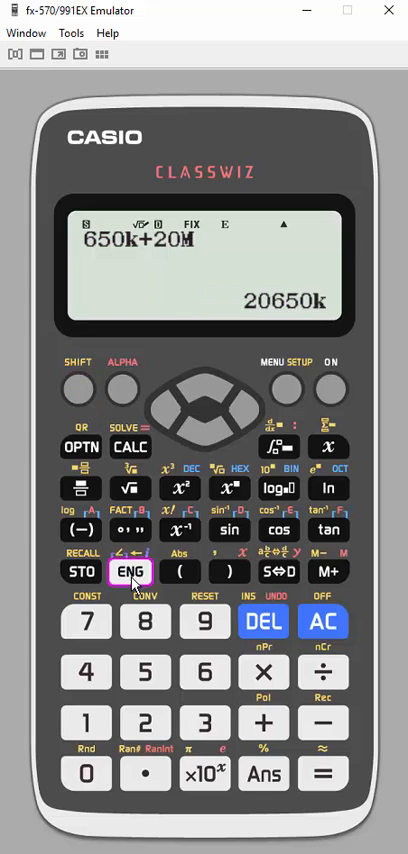
pyautogui.click(128, 572)
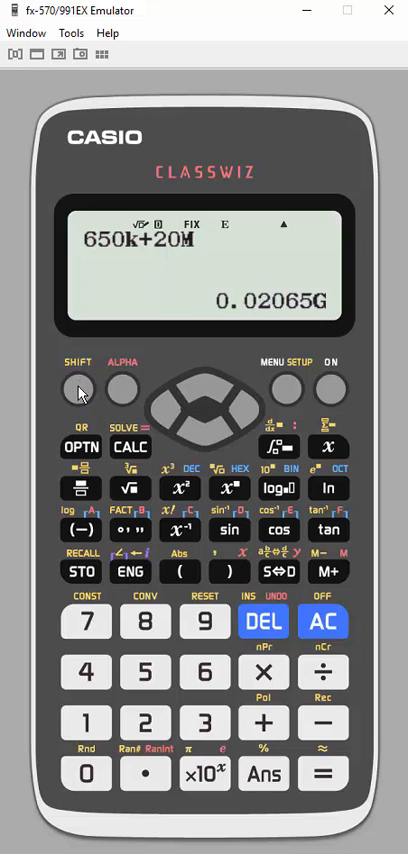
pyautogui.click(128, 570)
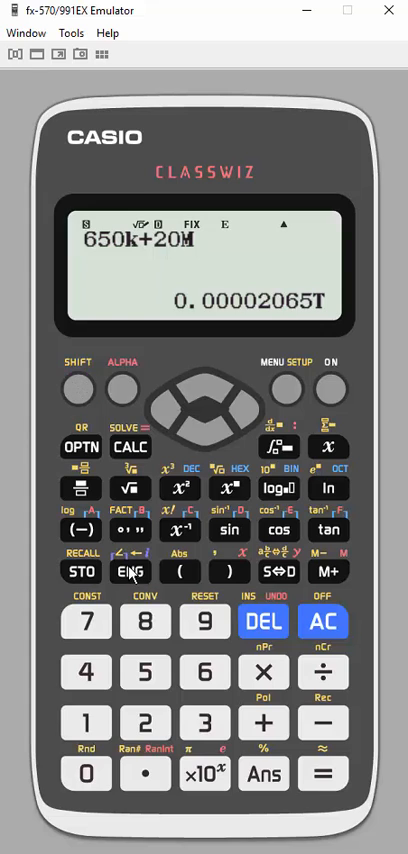
pyautogui.click(130, 572)
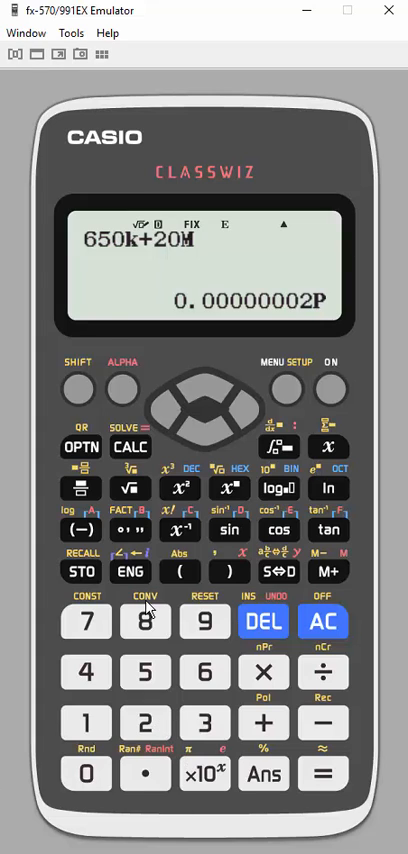
pyautogui.moveTo(78, 390)
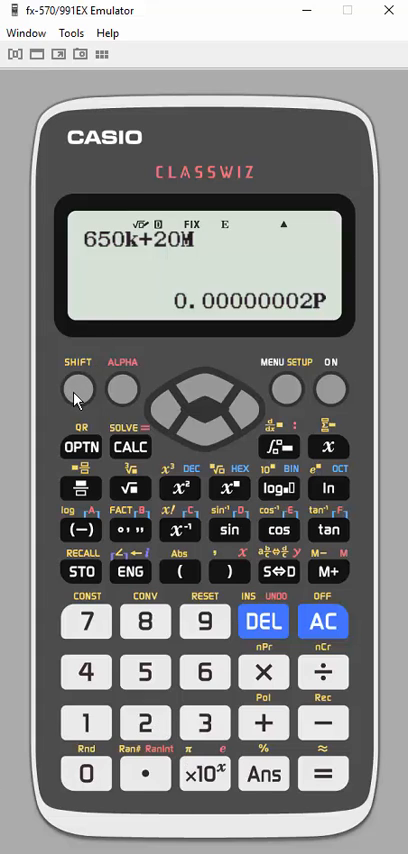
# Reach the second SETUP page holding the Digit Separator option
pyautogui.click(284, 388)
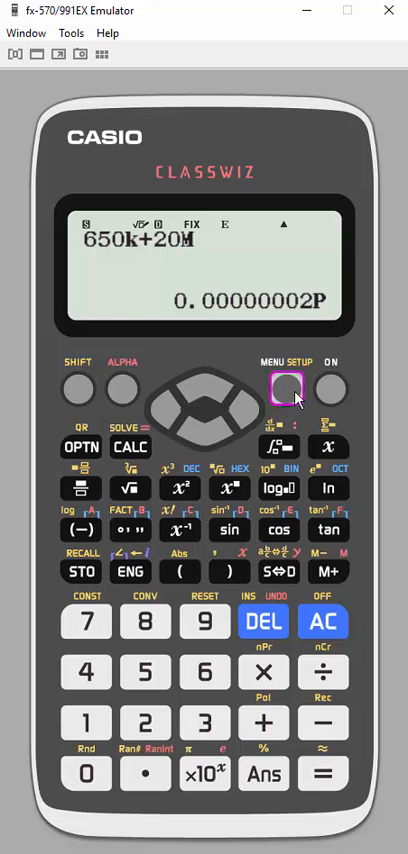
pyautogui.click(284, 388)
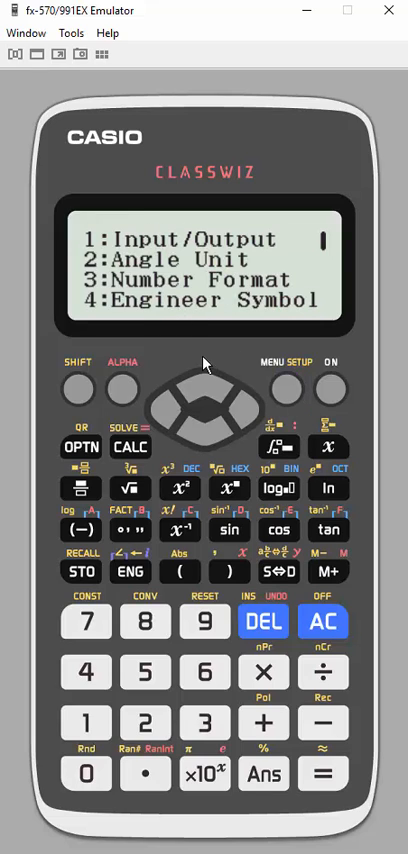
pyautogui.click(216, 420)
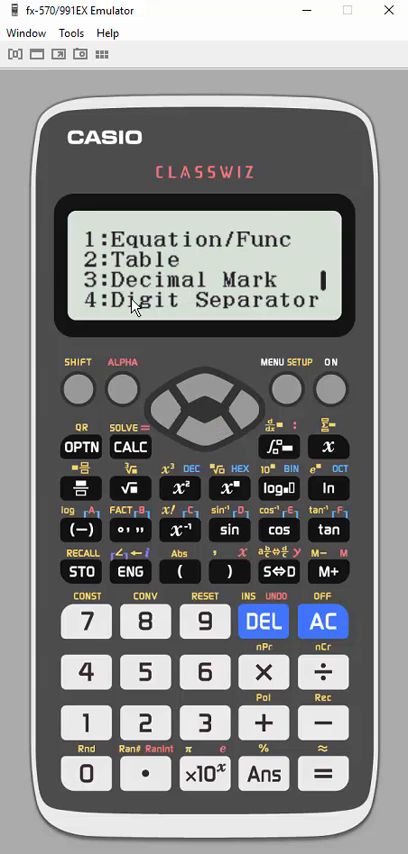
pyautogui.moveTo(86, 672)
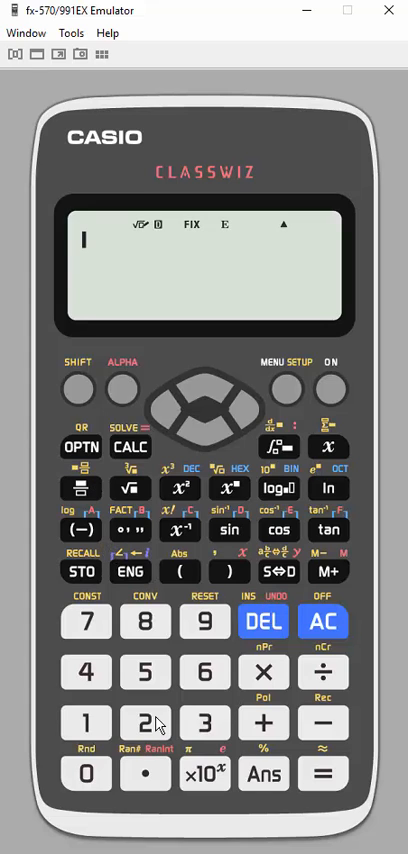
# Evaluate 2.5×10^9, displayed as 2.5G
pyautogui.click(146, 722)
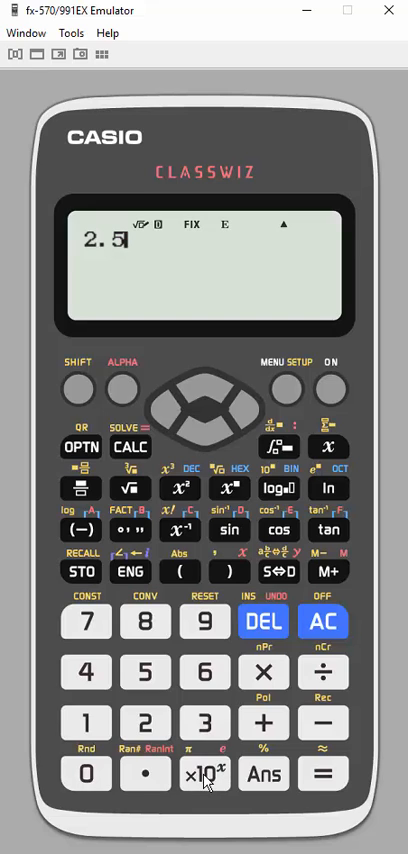
pyautogui.click(204, 772)
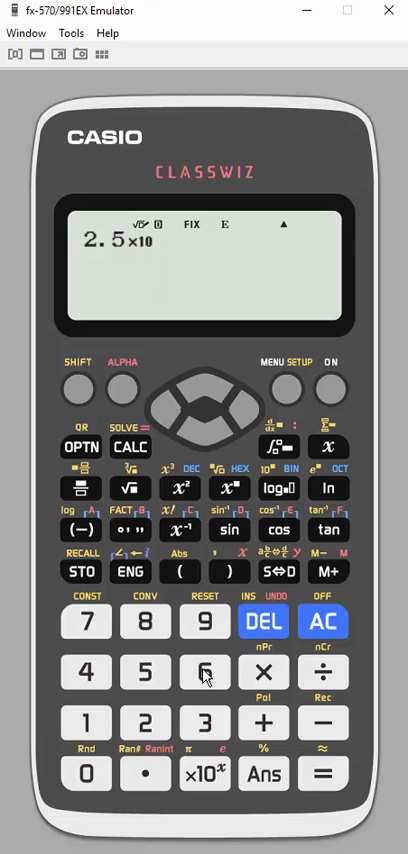
pyautogui.click(204, 672)
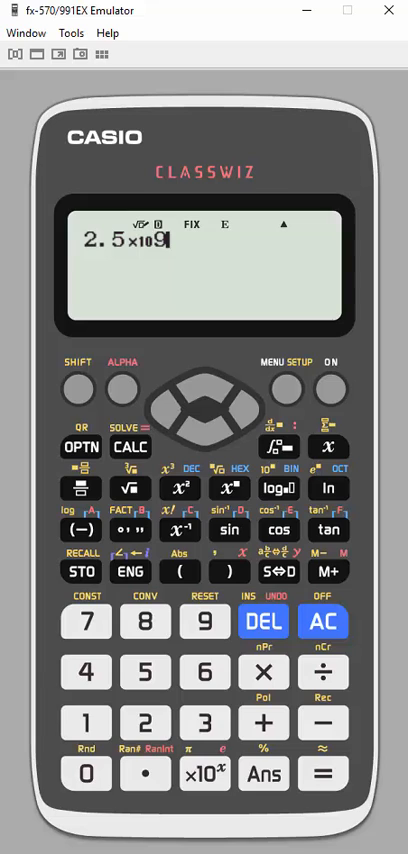
pyautogui.moveTo(332, 808)
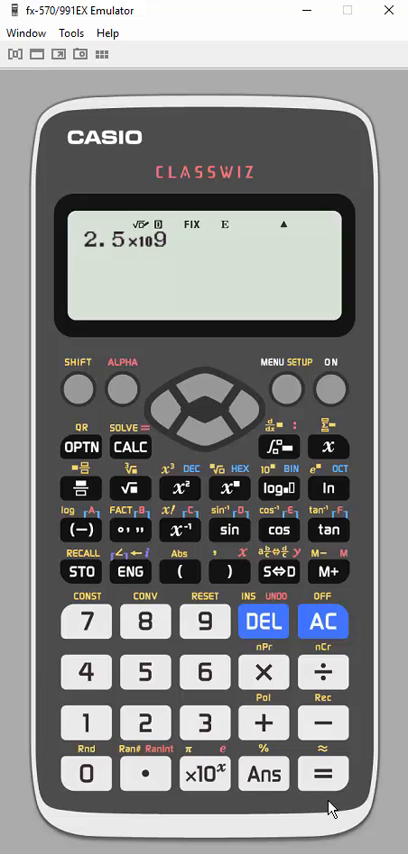
pyautogui.click(322, 774)
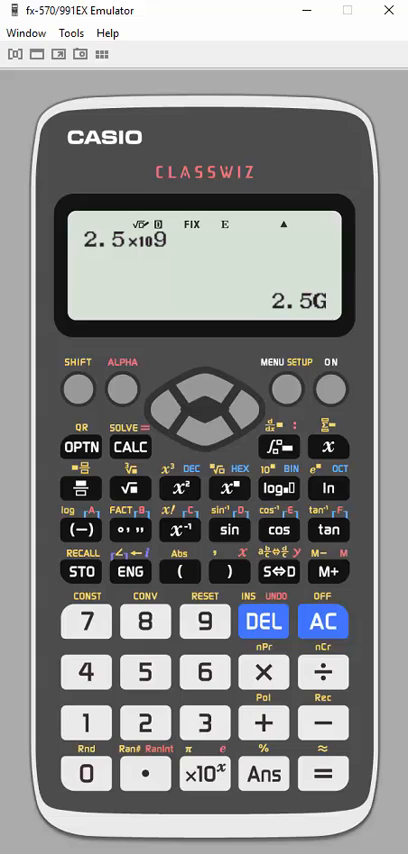
pyautogui.moveTo(6, 602)
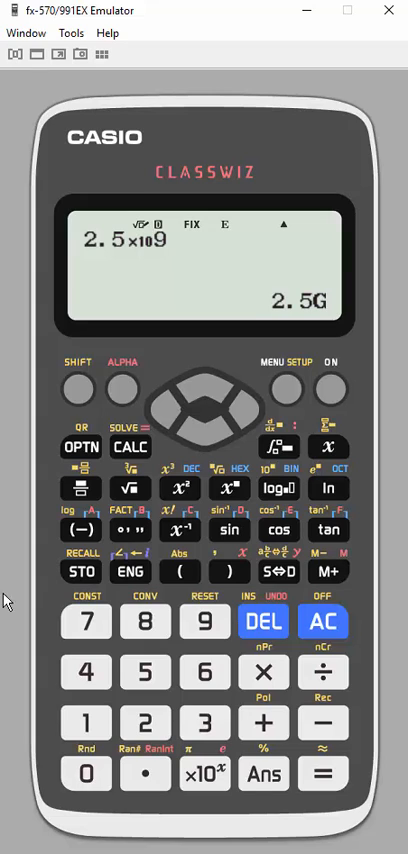
pyautogui.moveTo(128, 572)
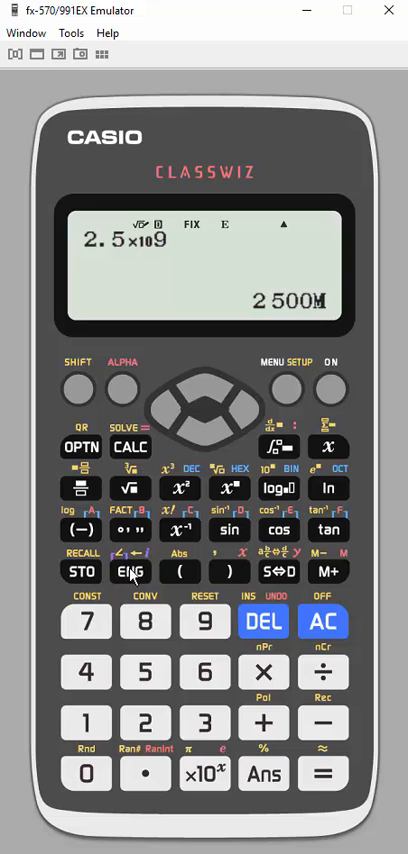
pyautogui.moveTo(276, 276)
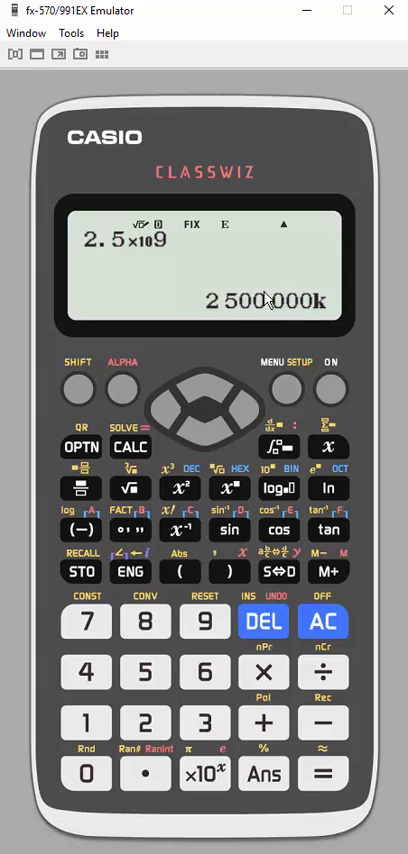
pyautogui.moveTo(308, 292)
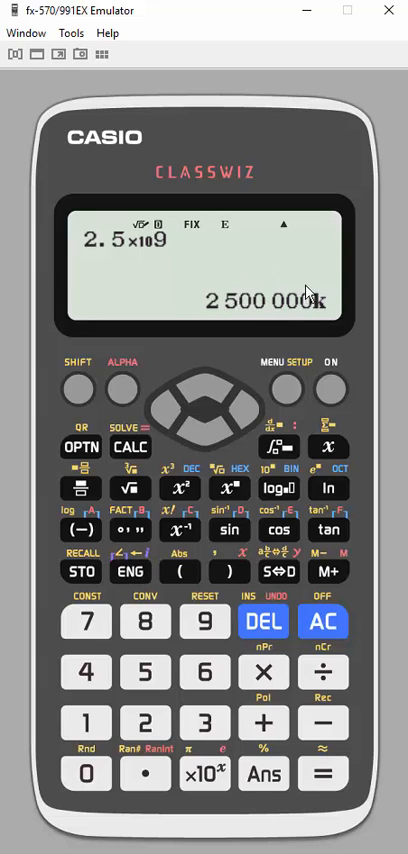
pyautogui.click(128, 572)
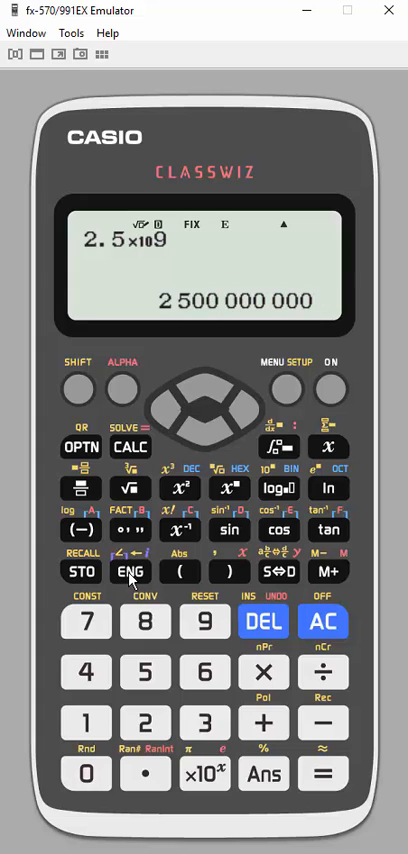
pyautogui.moveTo(184, 420)
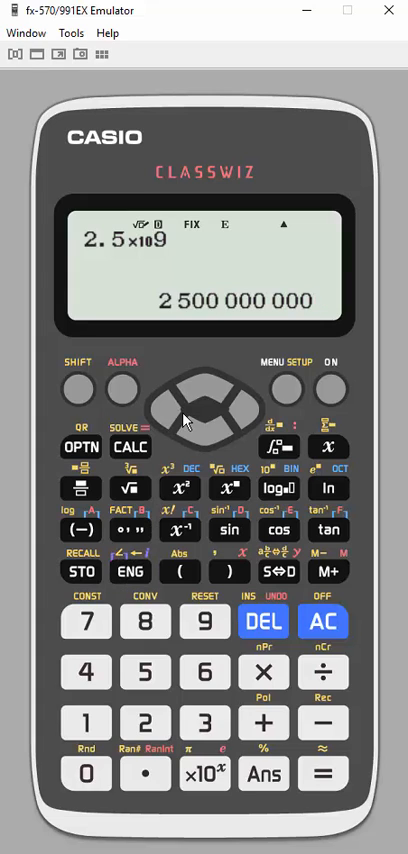